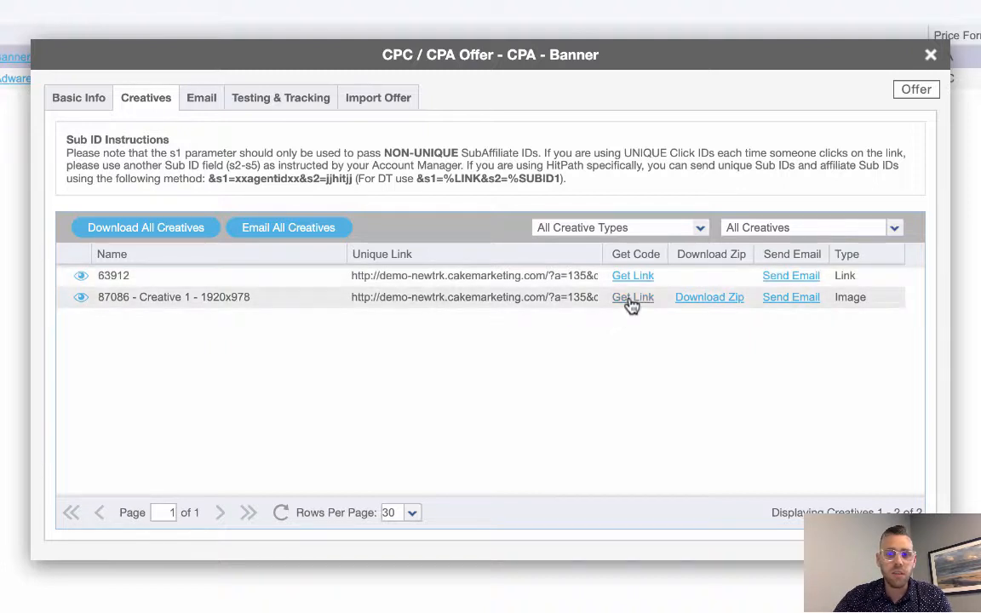
# Close the CPA Banner offer details to return to the CPC/CPA offers list
pyautogui.click(632, 297)
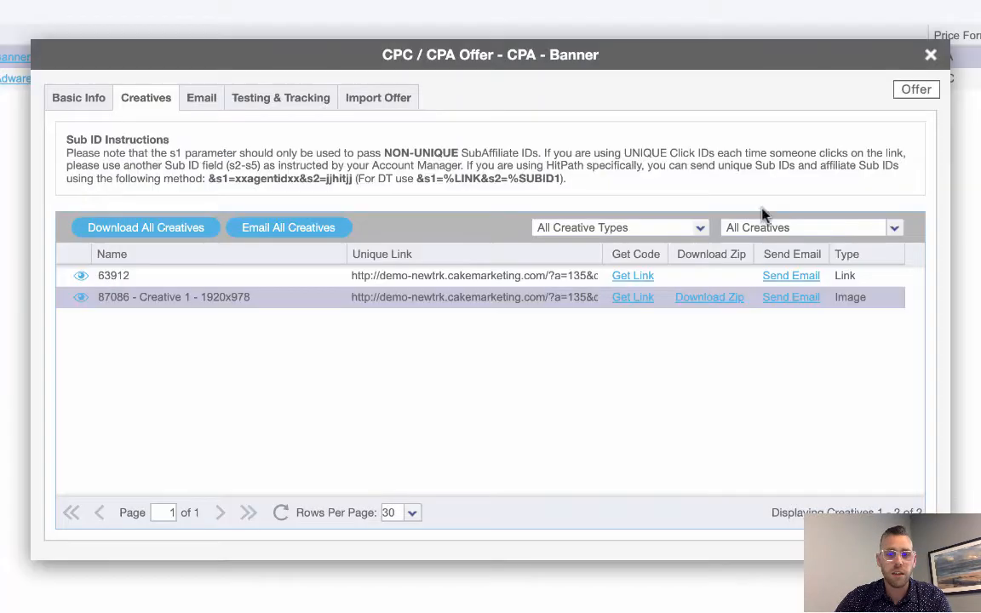
pyautogui.click(280, 97)
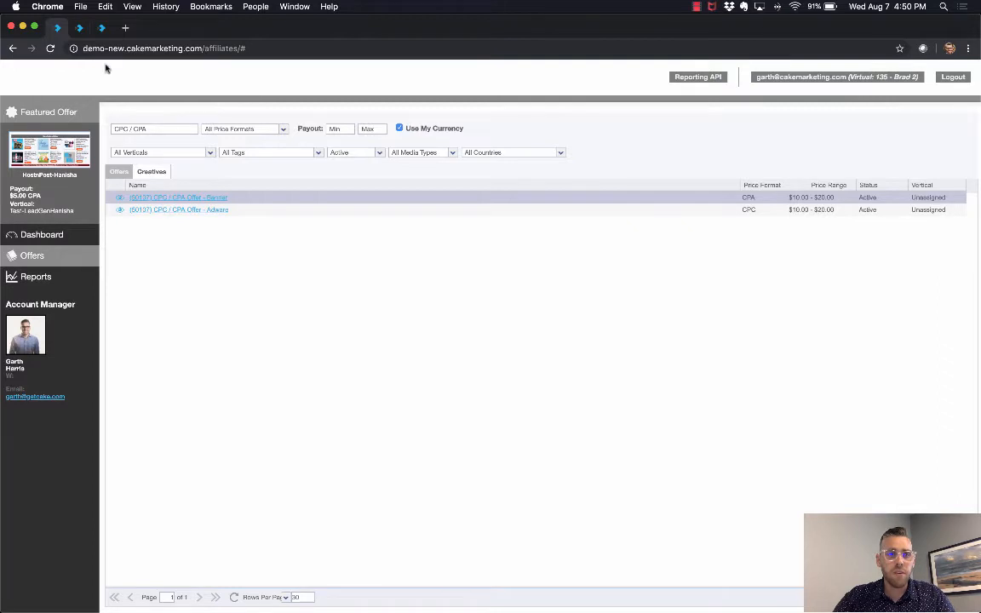
# Open Reports to show the year-to-date Campaign Summary of clicks and conversions
pyautogui.click(36, 276)
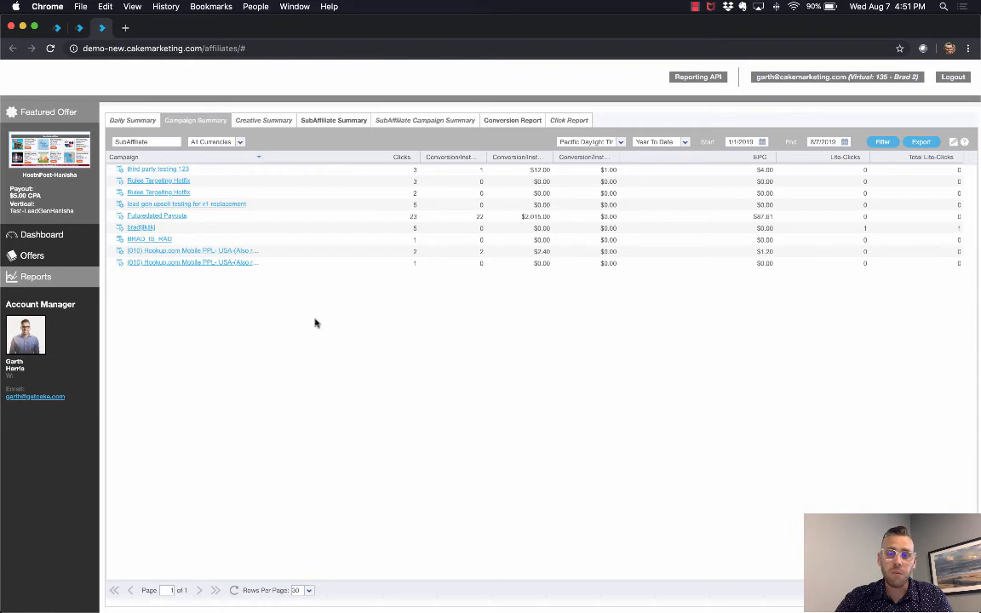